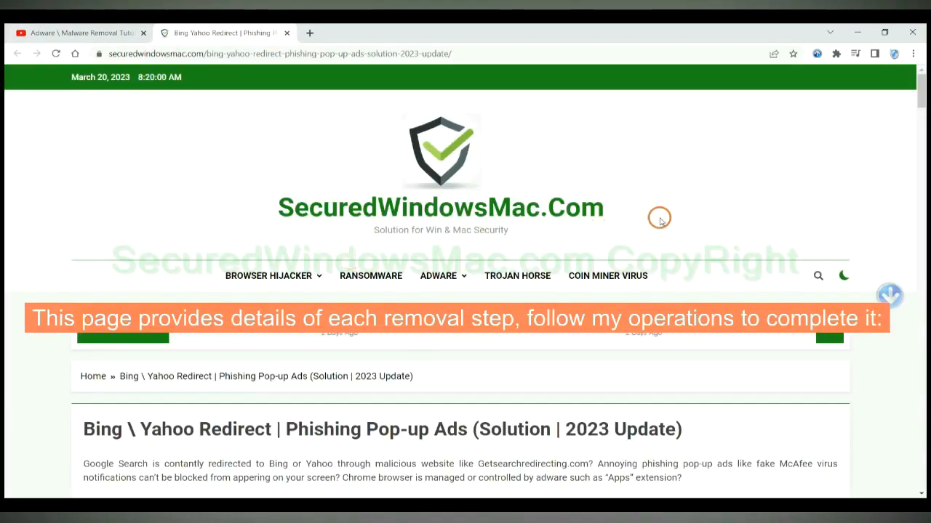
Scroll the removal guide to the Instant Automatic Removal heading and highlight it.
{"action": "scroll", "scroll_direction": "down", "scroll_amount": 3}
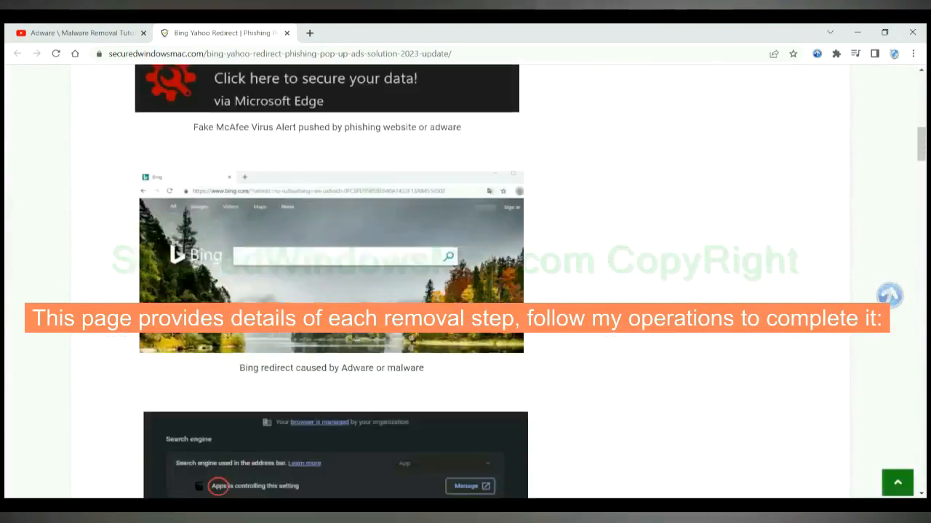
{"action": "scroll", "scroll_direction": "down", "scroll_amount": 3}
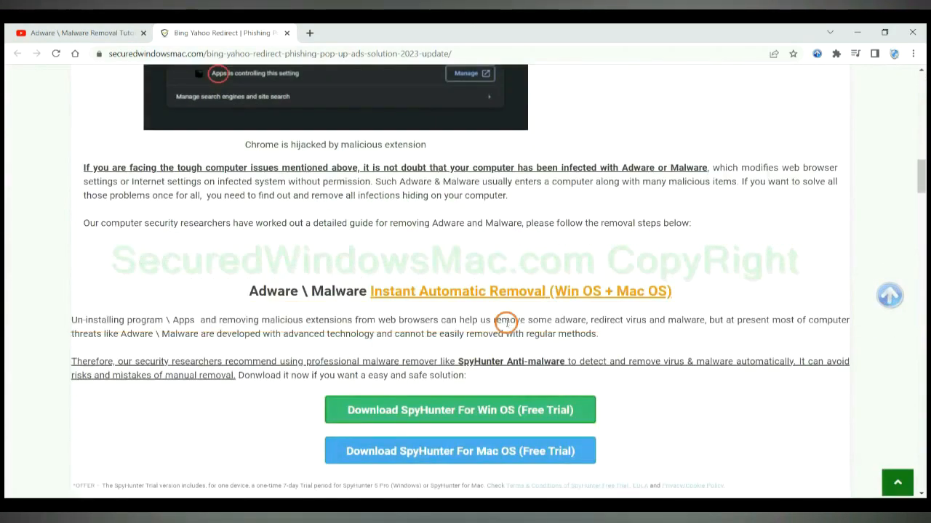
{"action": "scroll", "scroll_direction": "down", "scroll_amount": 3}
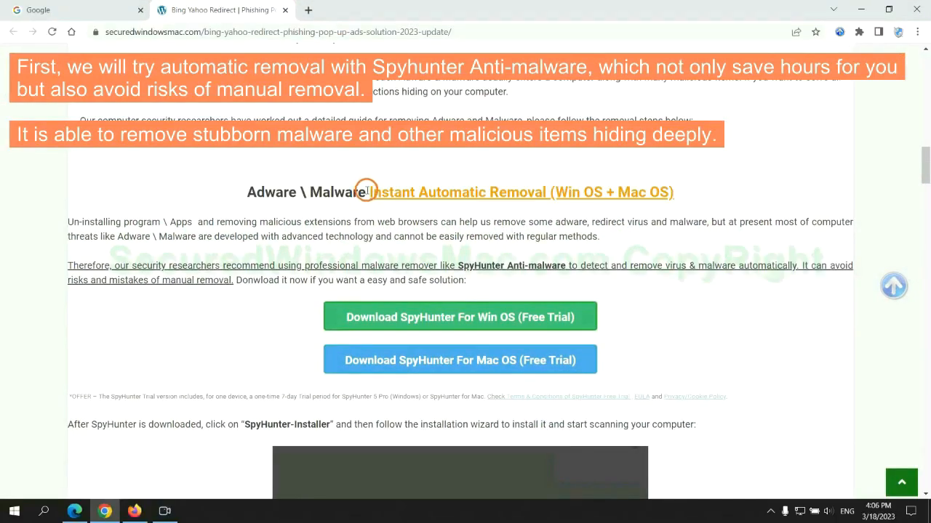
{"action": "double_click", "coordinate": [445, 192]}
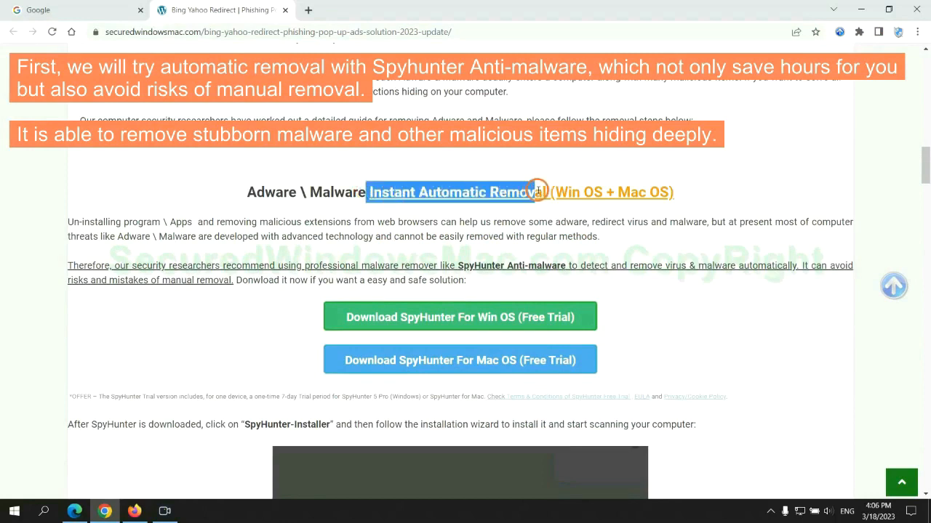
{"action": "mouse_move", "coordinate": [464, 161]}
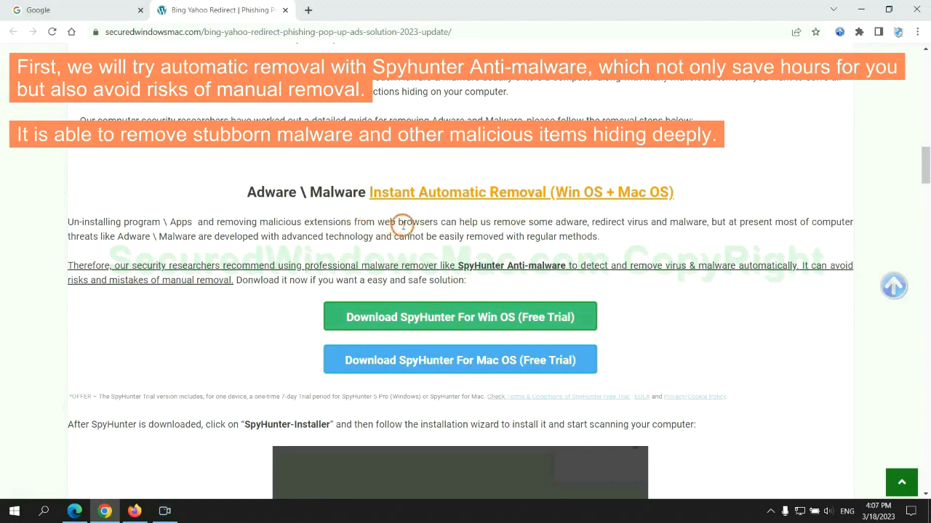
{"action": "mouse_move", "coordinate": [790, 250]}
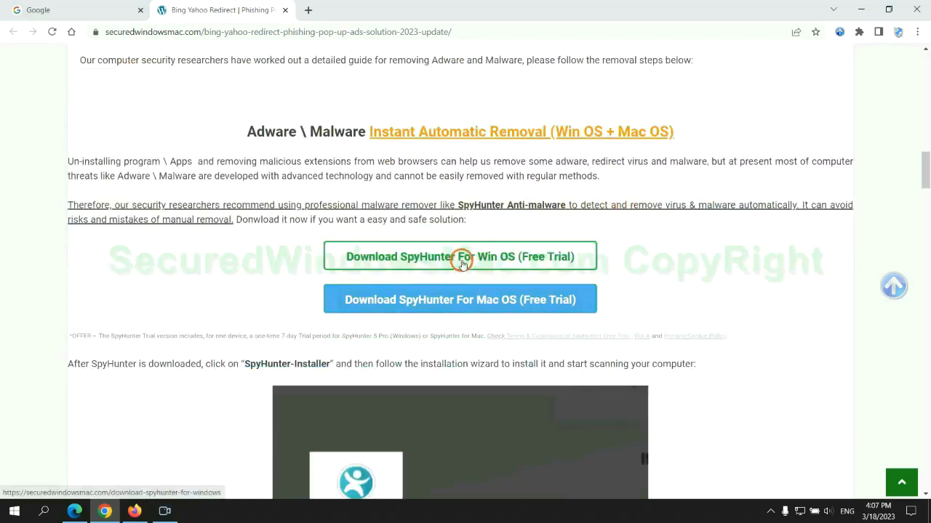
{"action": "mouse_move", "coordinate": [471, 292]}
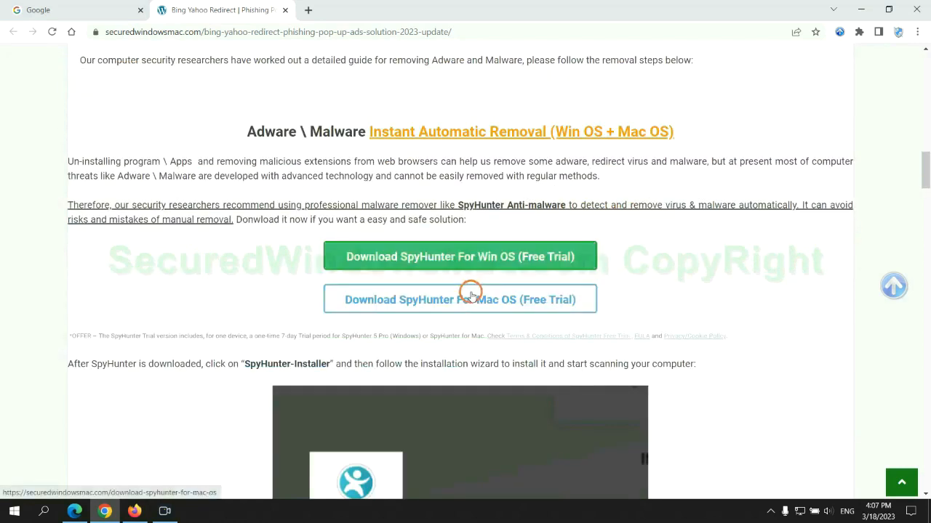
Download the SpyHunter free-trial installer for Windows and launch it from the download bar.
{"action": "scroll", "scroll_direction": "down", "scroll_amount": 3}
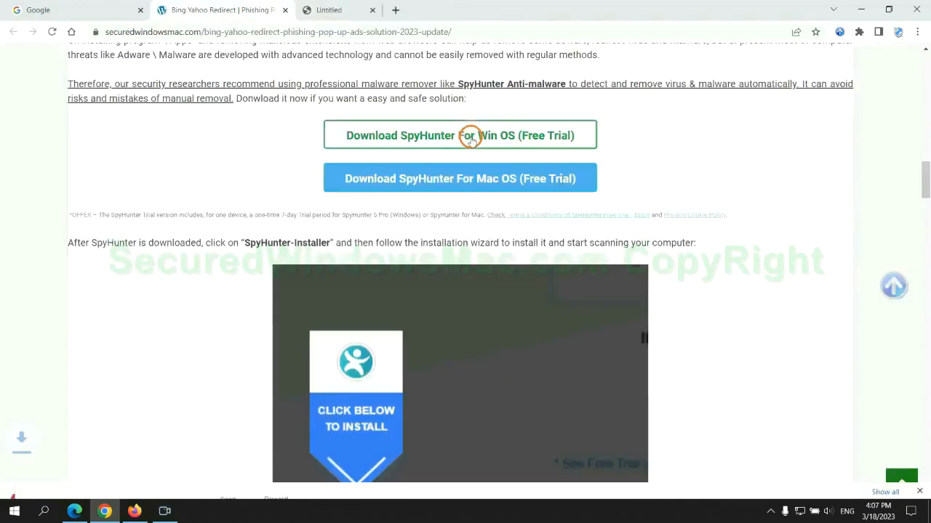
{"action": "left_click", "coordinate": [459, 136]}
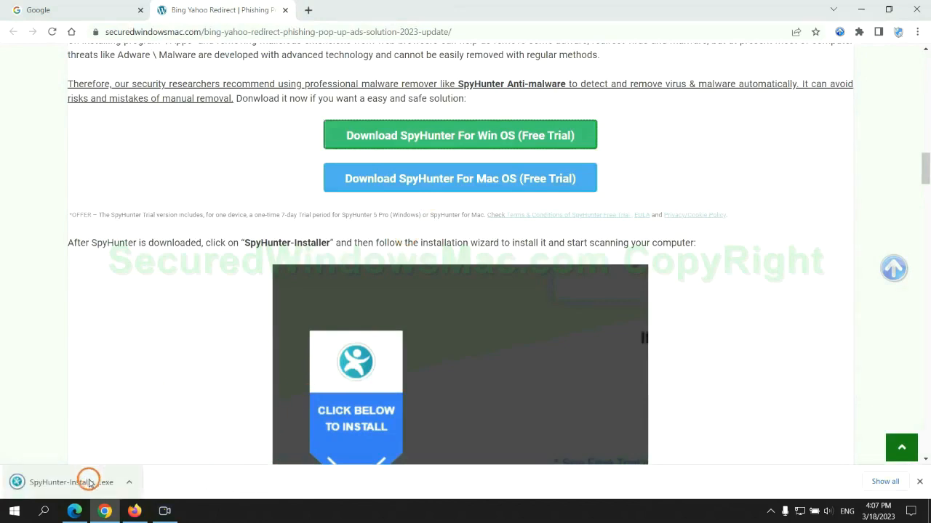
{"action": "left_click", "coordinate": [71, 483]}
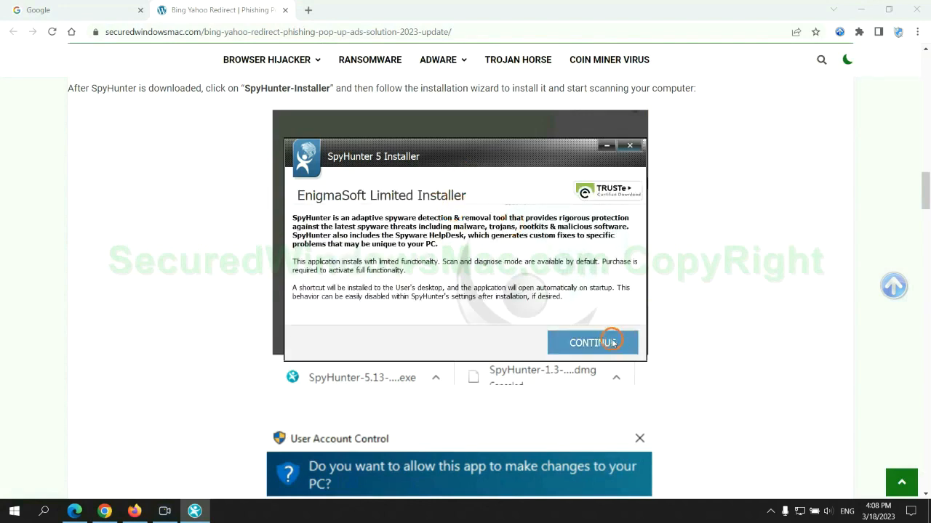
Install SpyHunter 5 with the EULA accepted, proceed past the scan results and start the 7-day free trial.
{"action": "left_click", "coordinate": [591, 343]}
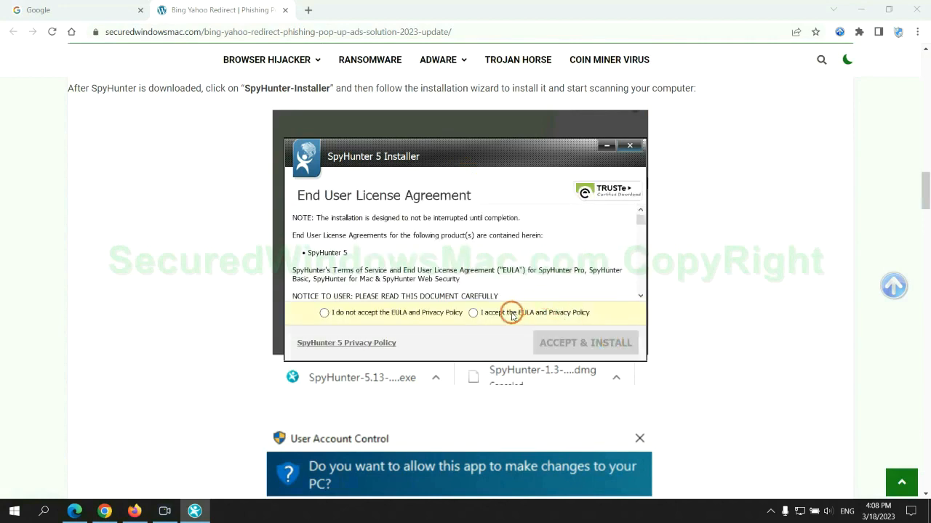
{"action": "left_click", "coordinate": [585, 343]}
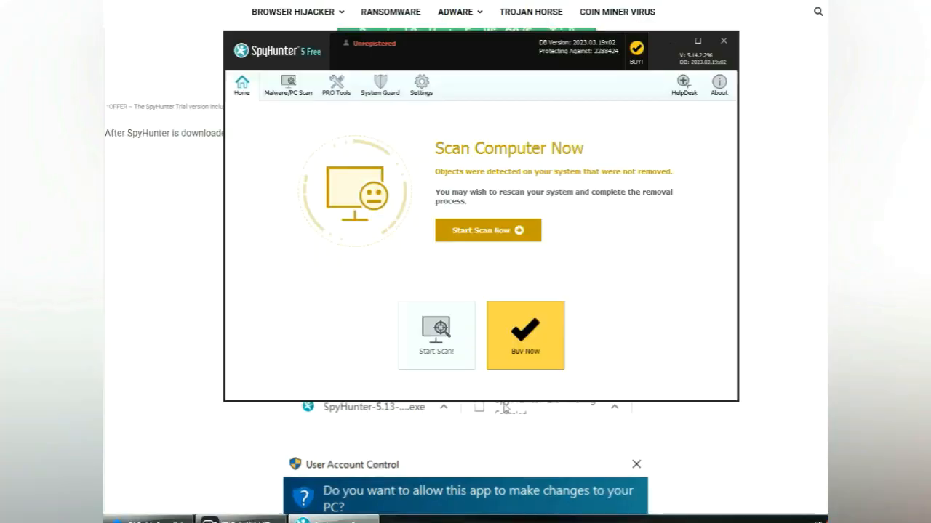
{"action": "mouse_move", "coordinate": [657, 274]}
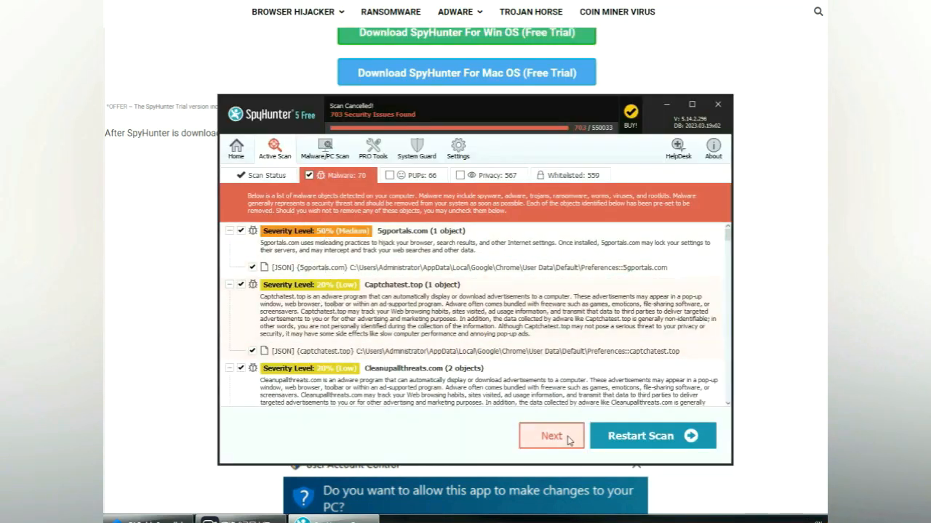
{"action": "left_click", "coordinate": [550, 436]}
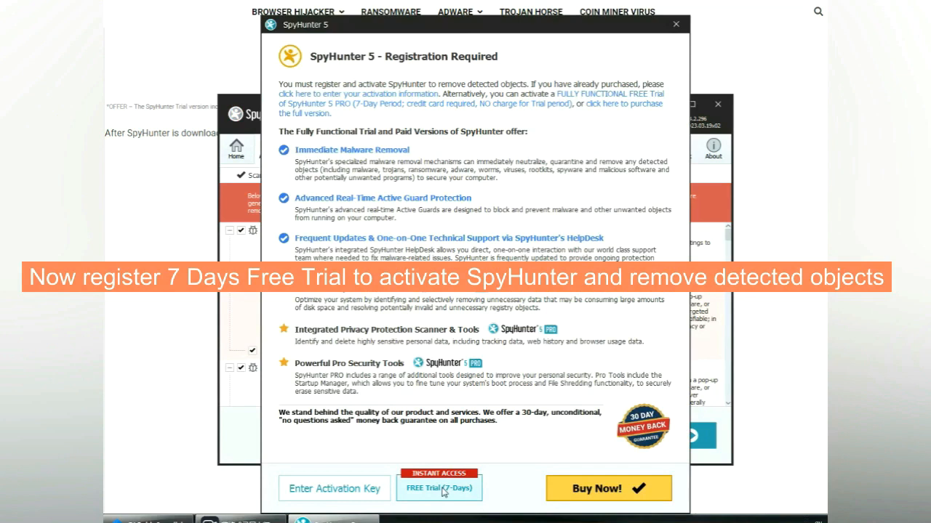
{"action": "left_click", "coordinate": [439, 489]}
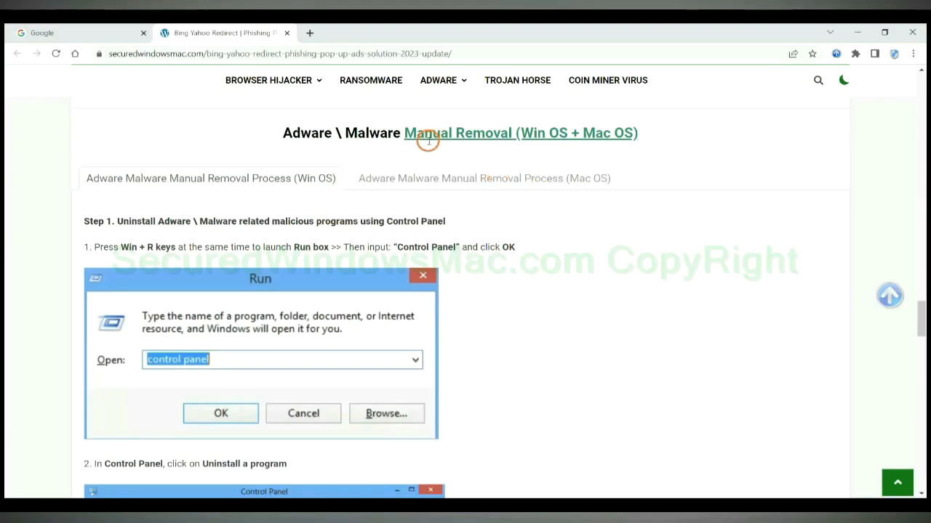
{"action": "mouse_move", "coordinate": [465, 144]}
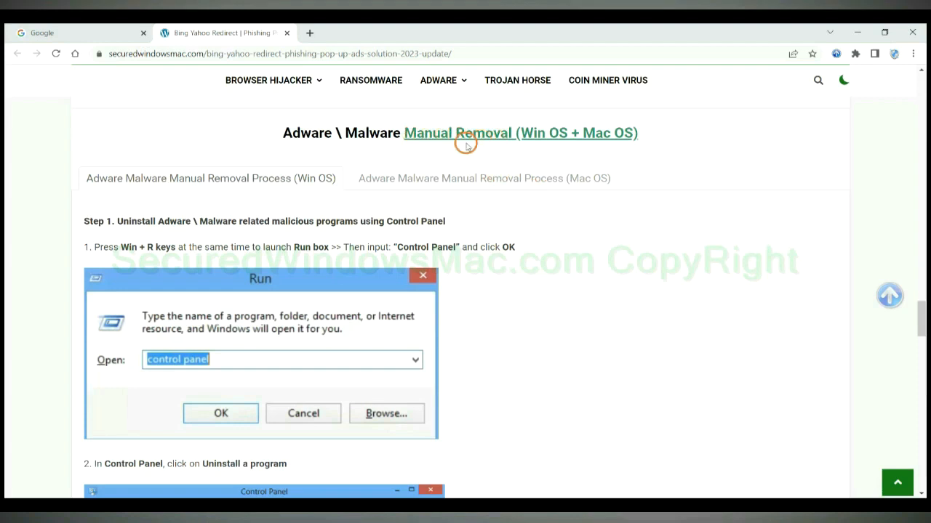
{"action": "double_click", "coordinate": [532, 134]}
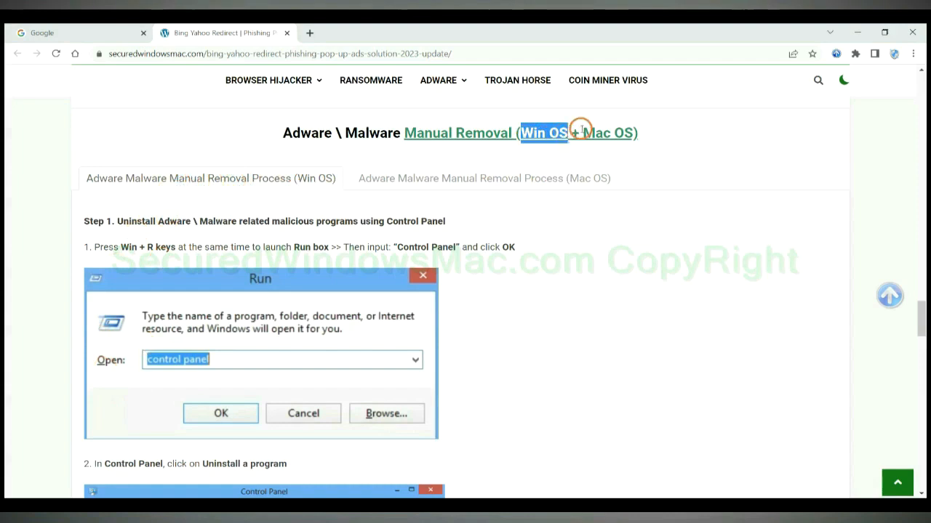
{"action": "left_click", "coordinate": [485, 177]}
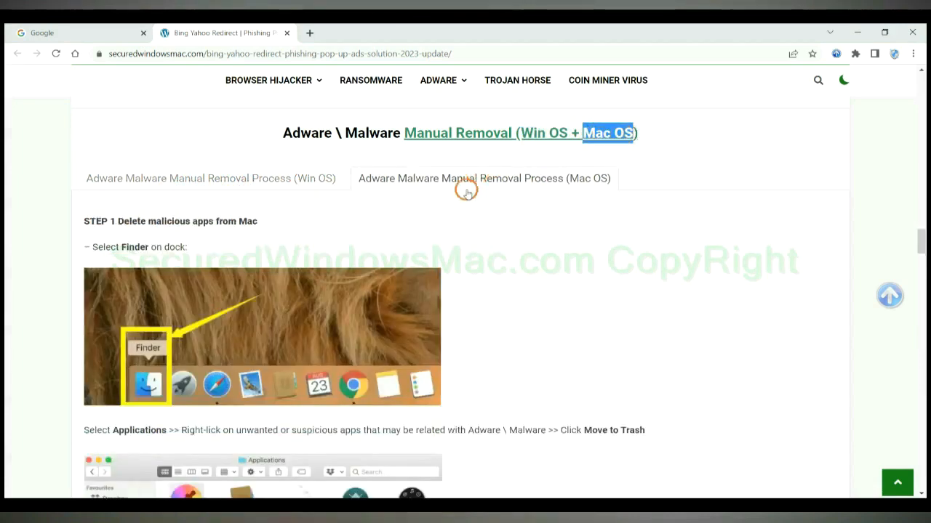
{"action": "left_click", "coordinate": [210, 178]}
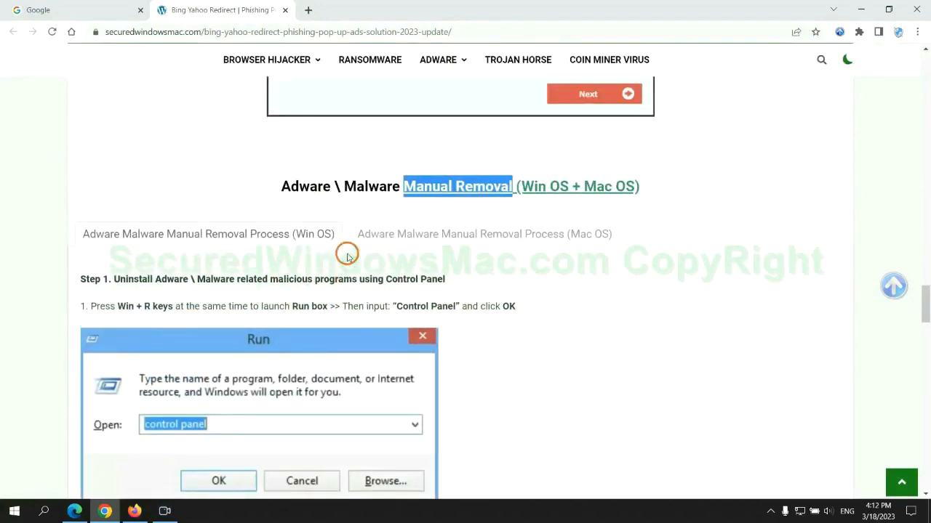
{"action": "scroll", "scroll_direction": "down", "scroll_amount": 3}
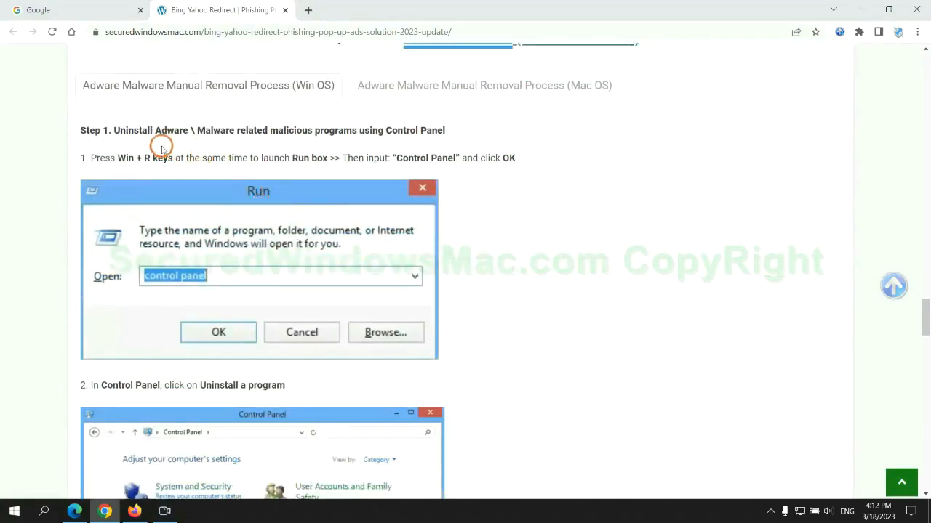
{"action": "mouse_move", "coordinate": [118, 131]}
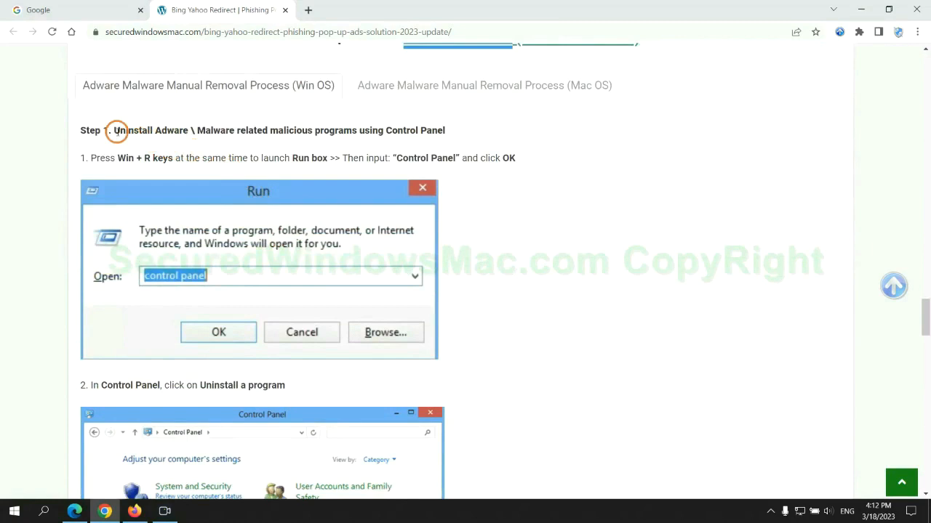
{"action": "left_click_drag", "start_coordinate": [113, 131], "coordinate": [352, 131]}
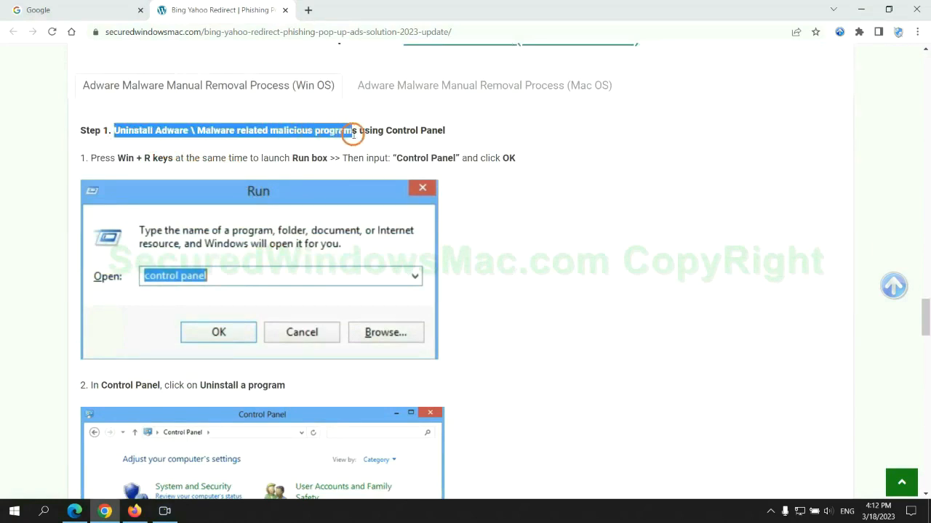
{"action": "scroll", "scroll_direction": "down", "scroll_amount": 3}
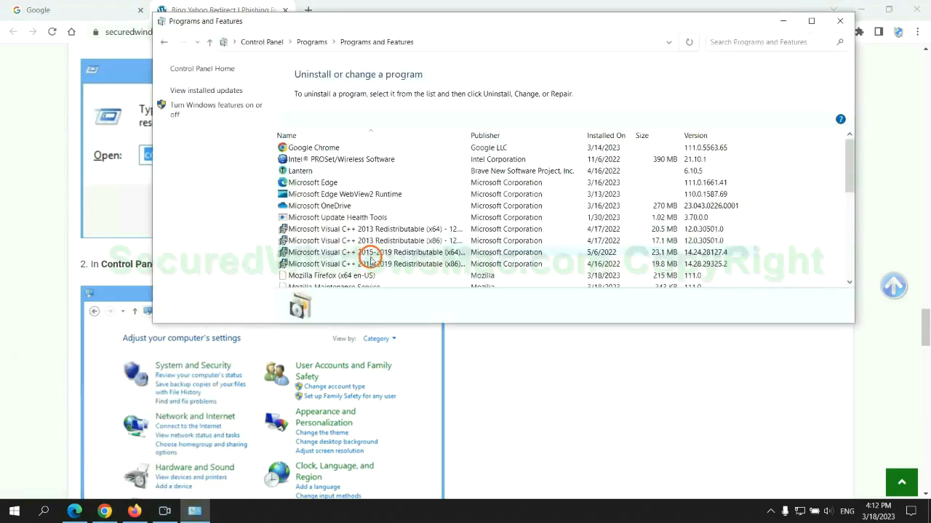
{"action": "left_click", "coordinate": [299, 170]}
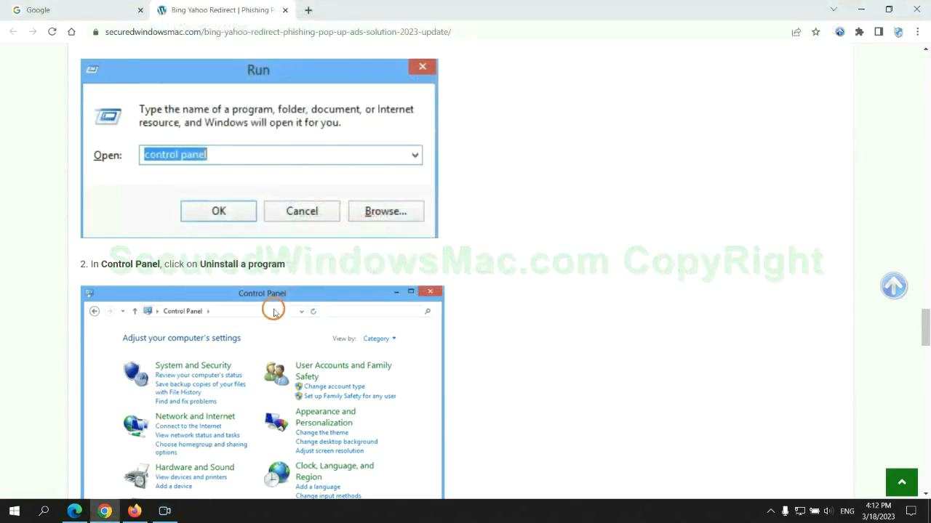
{"action": "scroll", "scroll_direction": "down", "scroll_amount": 3}
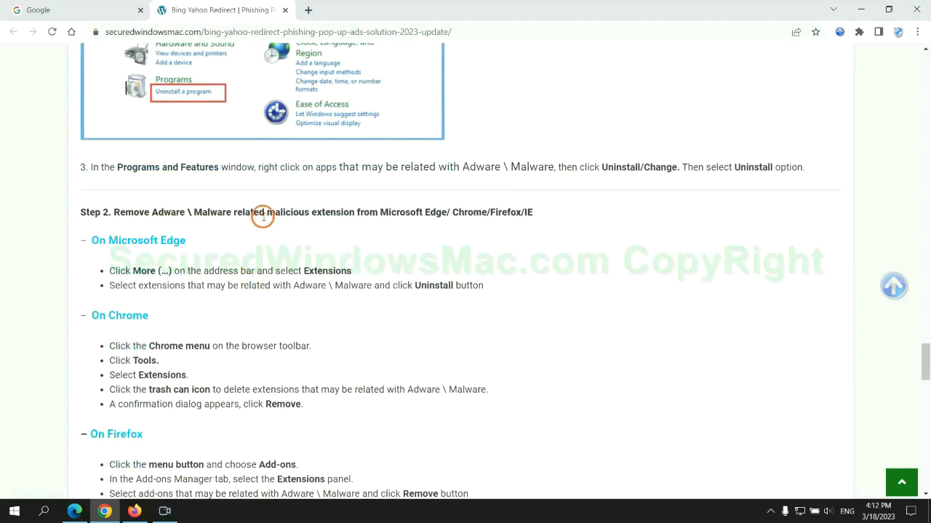
{"action": "mouse_move", "coordinate": [239, 253]}
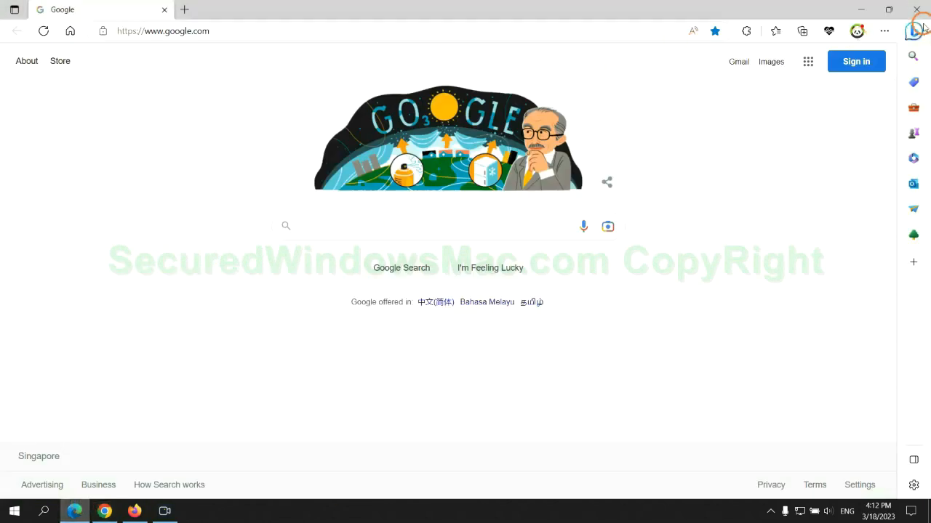
{"action": "mouse_move", "coordinate": [769, 30]}
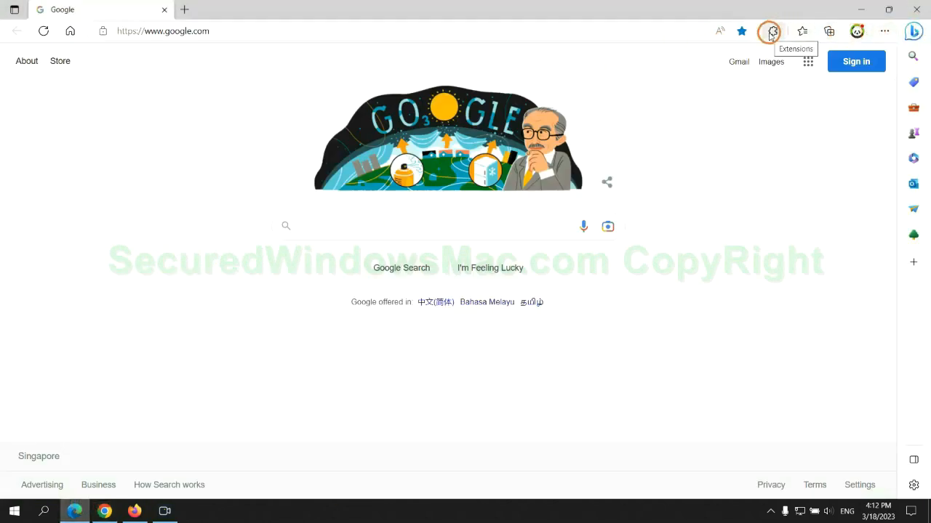
Remove the McAfee WebAdvisor extension from Edge's Manage extensions page and confirm.
{"action": "left_click", "coordinate": [769, 32]}
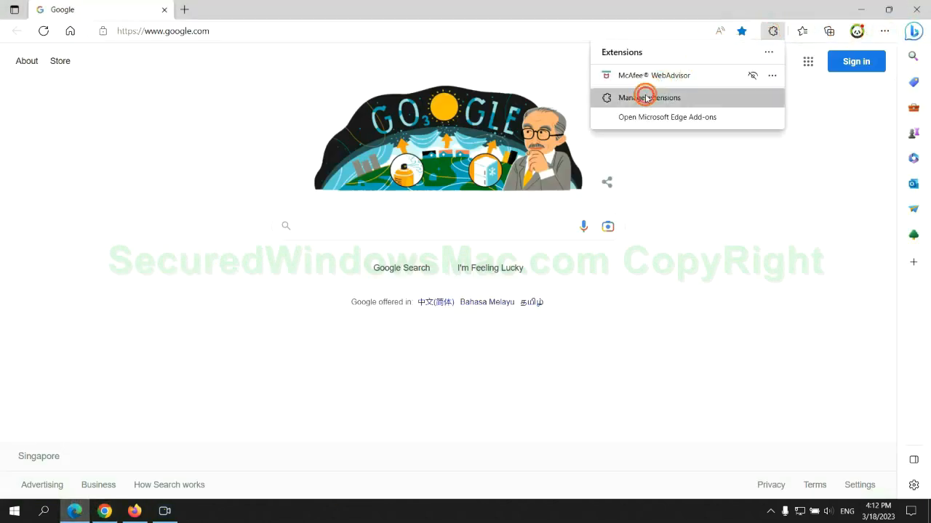
{"action": "left_click", "coordinate": [648, 98]}
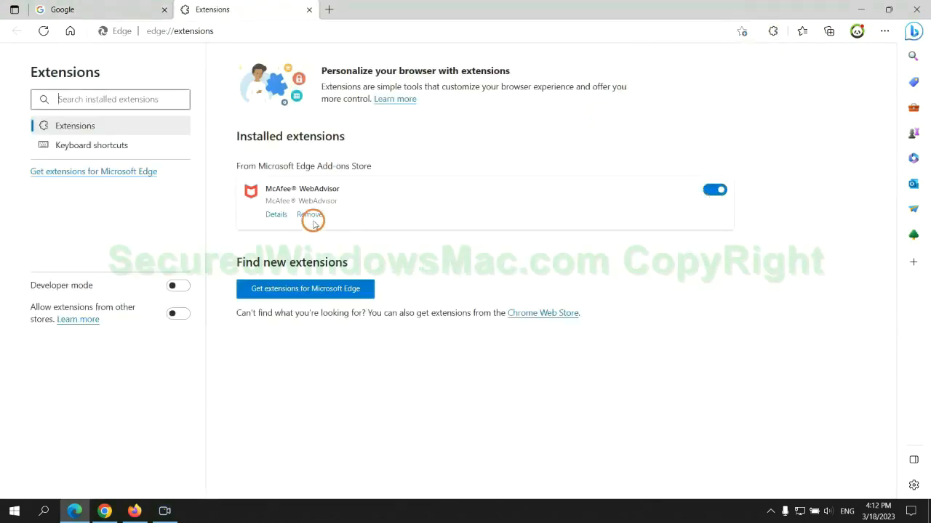
{"action": "left_click", "coordinate": [308, 216]}
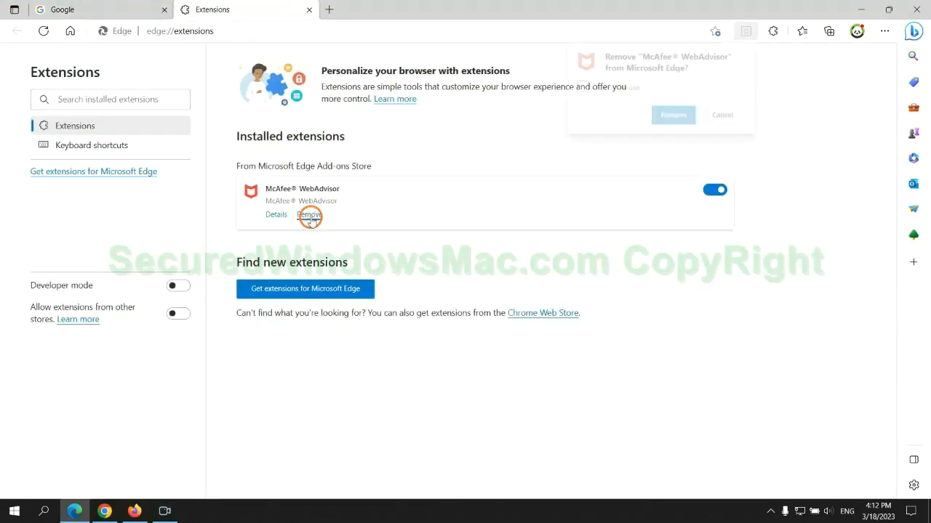
{"action": "left_click", "coordinate": [672, 113]}
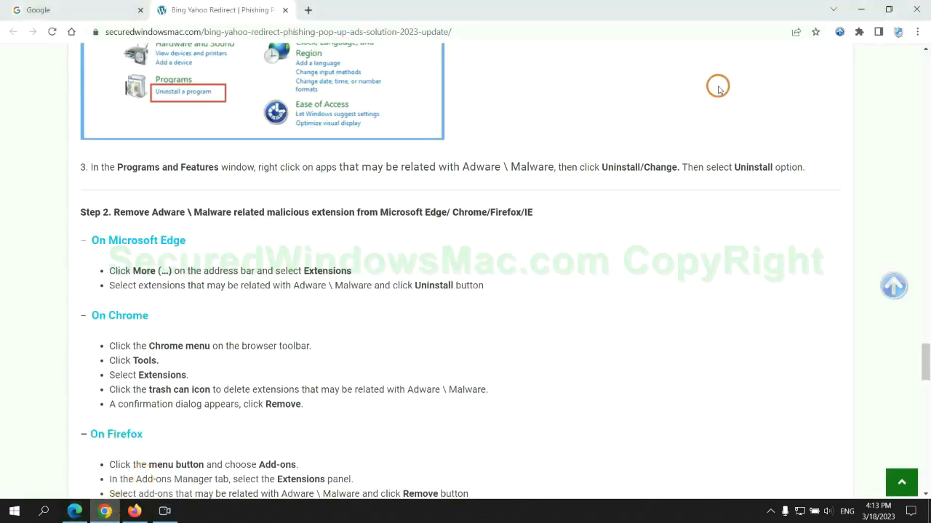
Remove the Ecosia extension from Chrome's Manage extensions page and confirm.
{"action": "left_click", "coordinate": [857, 32]}
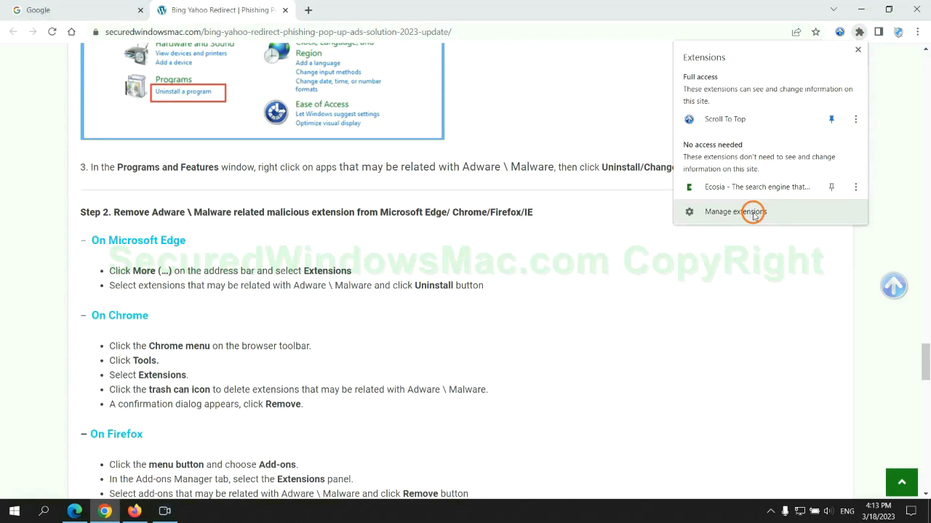
{"action": "left_click", "coordinate": [736, 212]}
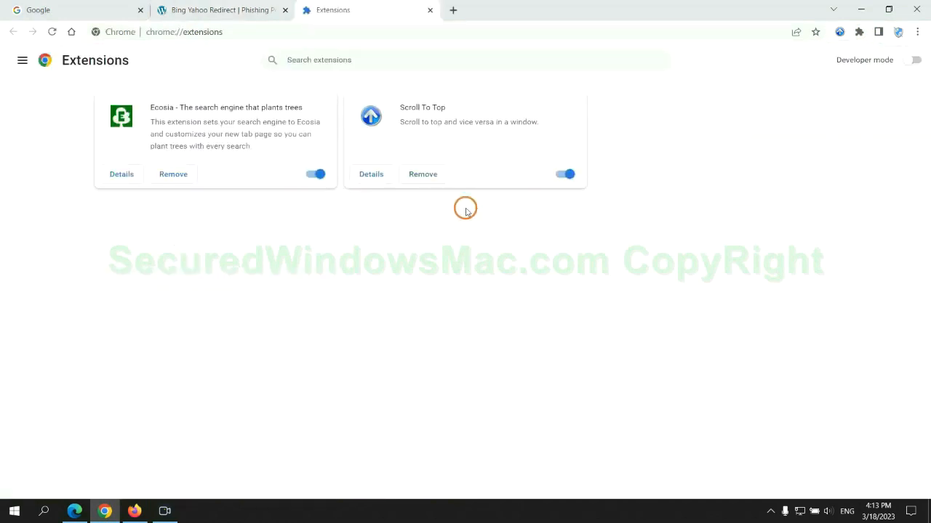
{"action": "left_click", "coordinate": [173, 174]}
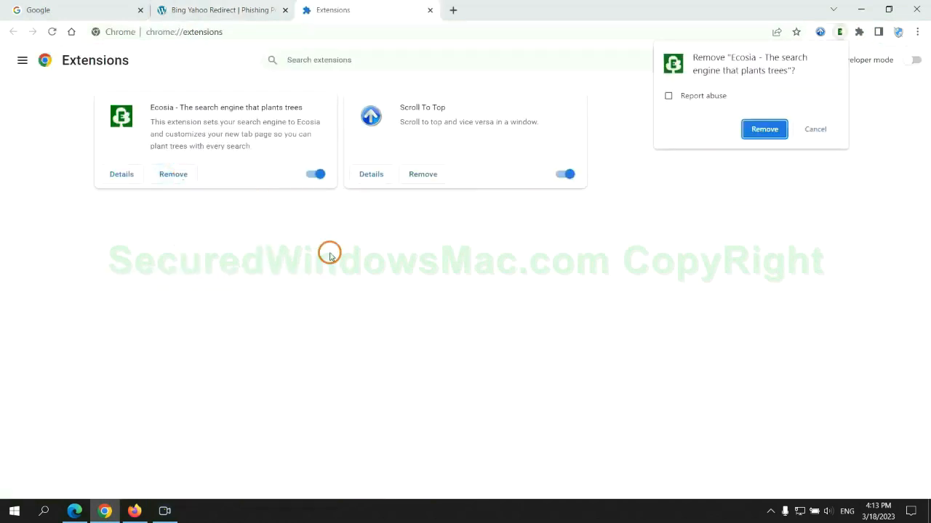
{"action": "left_click", "coordinate": [763, 128]}
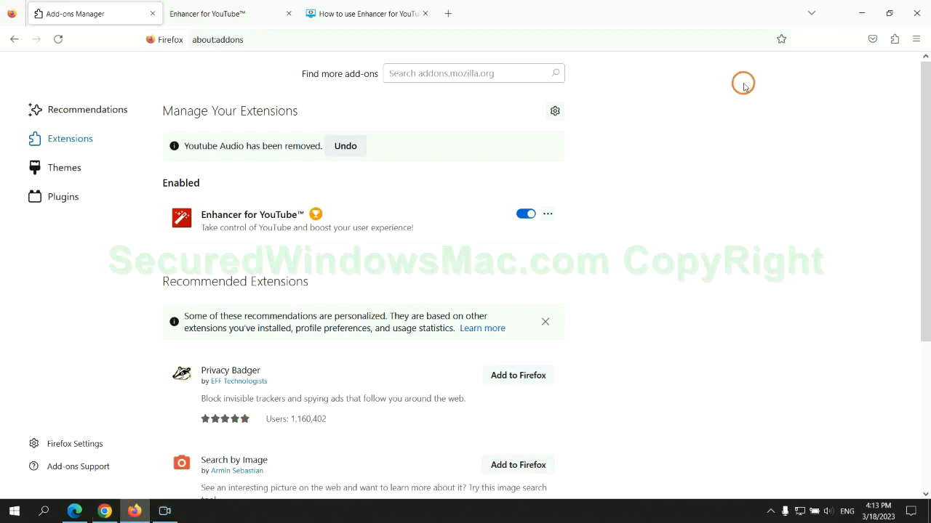
Remove the Enhancer for YouTube add-on via its ••• menu and confirm.
{"action": "left_click", "coordinate": [893, 39]}
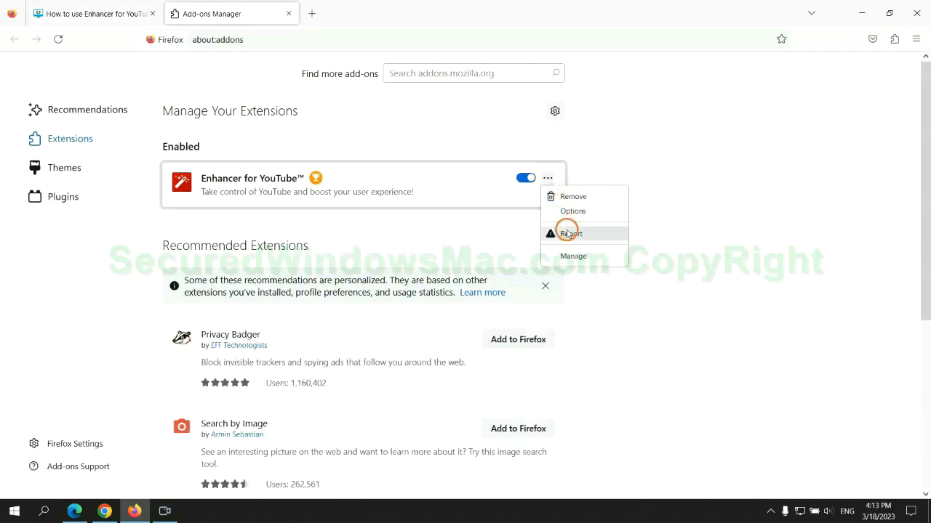
{"action": "left_click", "coordinate": [573, 195]}
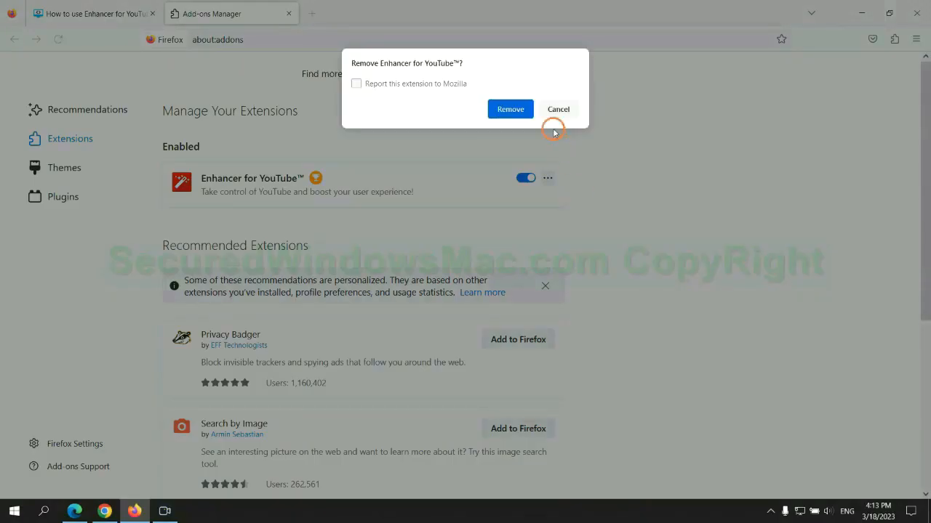
{"action": "left_click", "coordinate": [509, 109]}
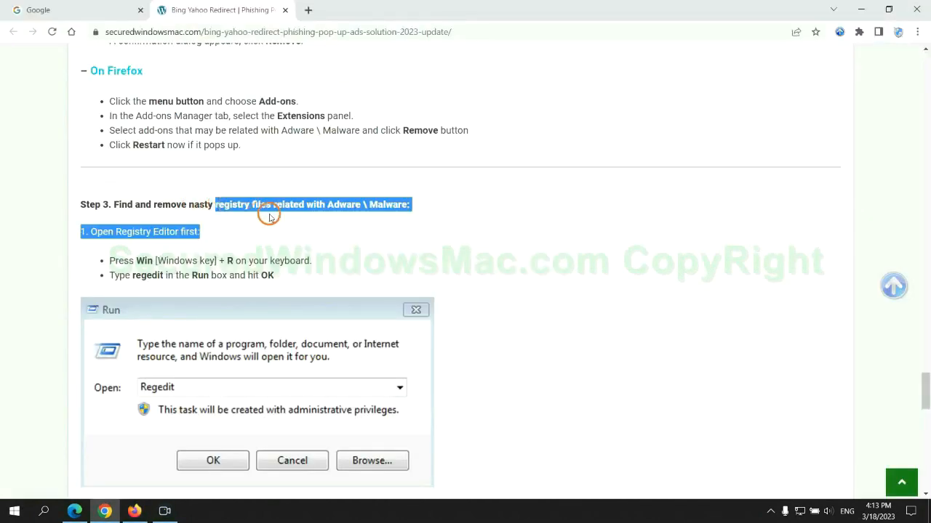
Search the registry for 'Apps' via Edit > Find and right-click the found ShowAppsOnTaskbar value.
{"action": "scroll", "scroll_direction": "down", "scroll_amount": 3}
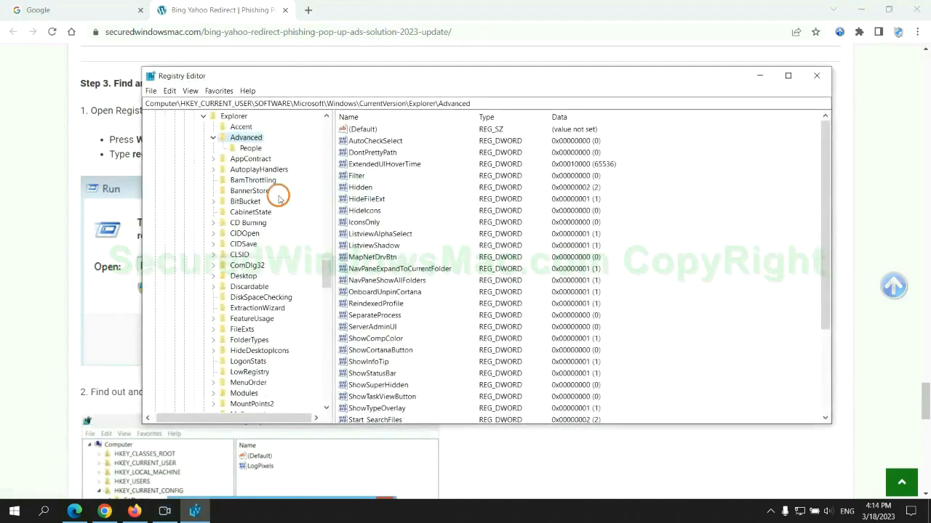
{"action": "left_click", "coordinate": [169, 91]}
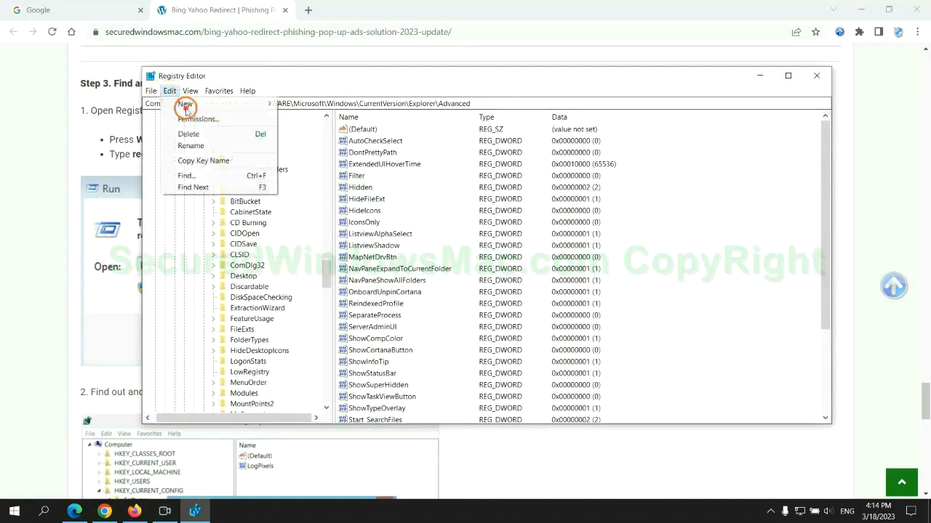
{"action": "left_click", "coordinate": [187, 175]}
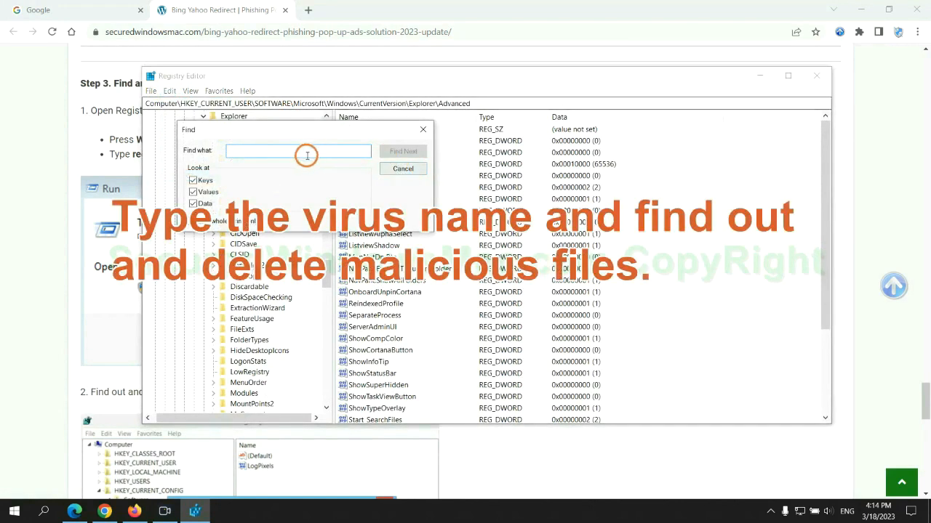
{"action": "type", "text": "Apps"}
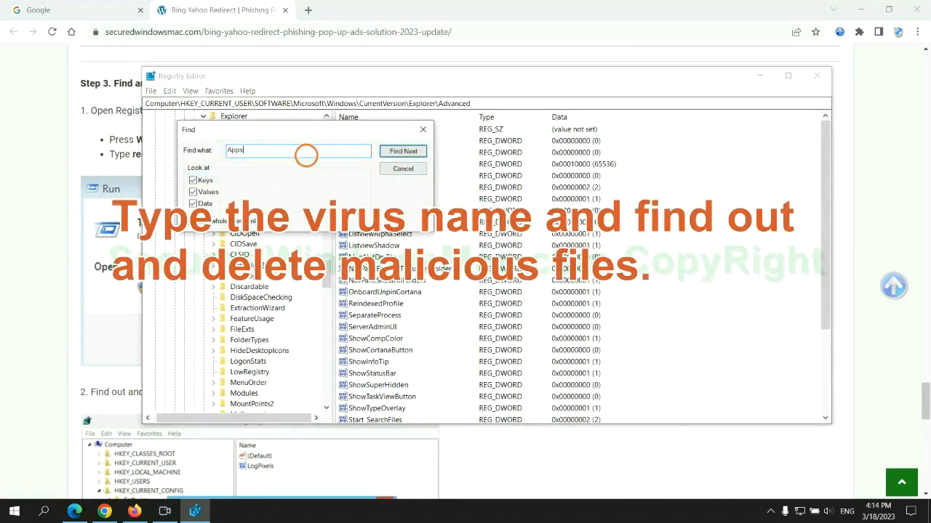
{"action": "left_click", "coordinate": [402, 150]}
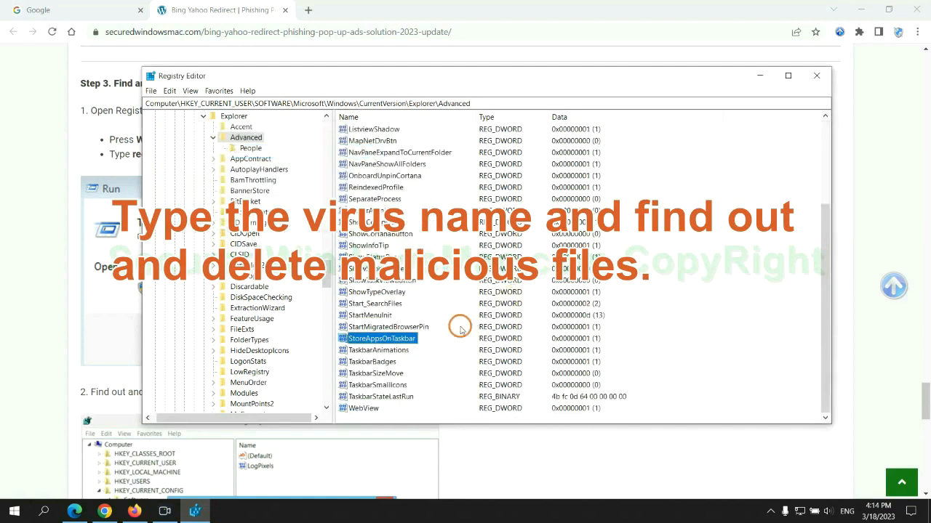
{"action": "right_click", "coordinate": [381, 337]}
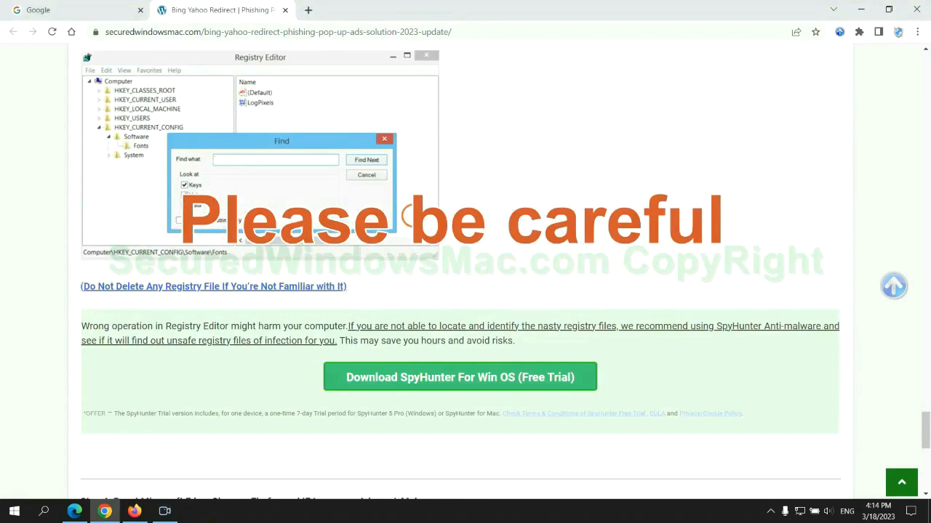
Scroll the guide past the registry warning to Step 4 on resetting browsers.
{"action": "scroll", "scroll_direction": "down", "scroll_amount": 3}
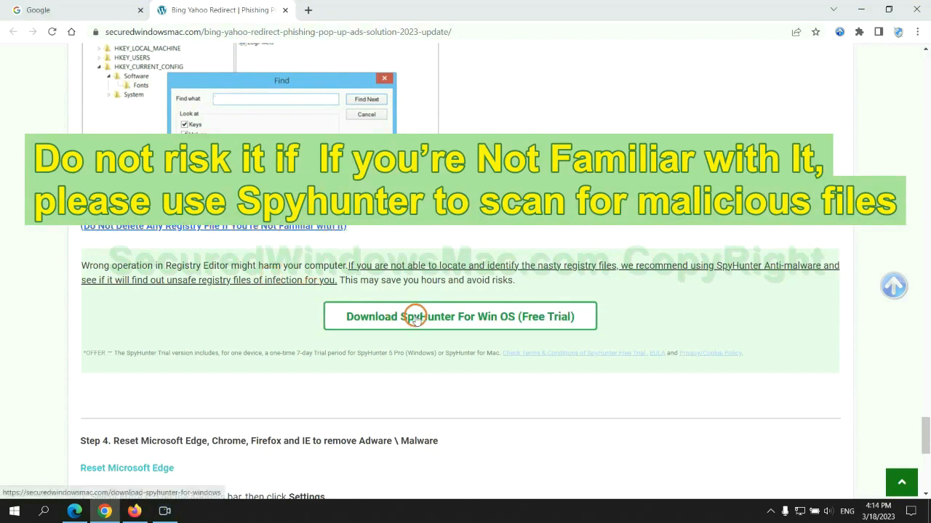
{"action": "scroll", "scroll_direction": "down", "scroll_amount": 3}
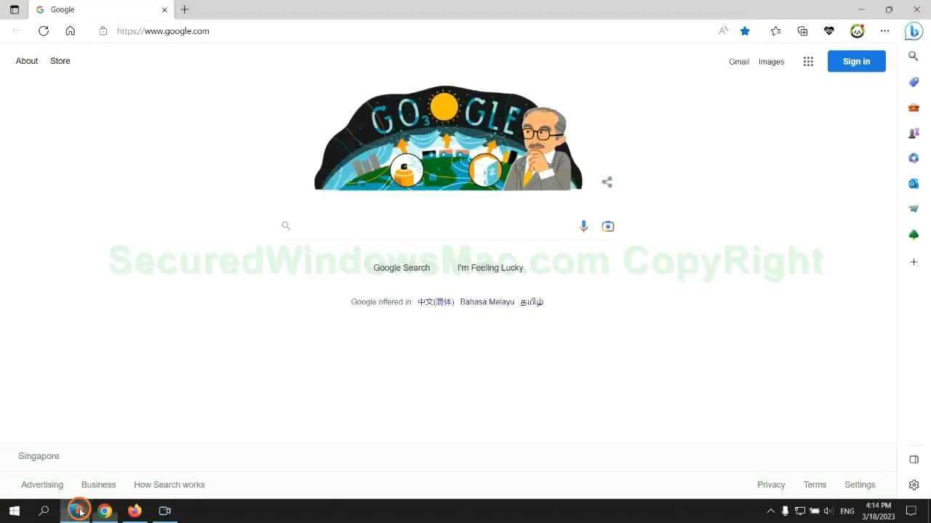
Reach Choose what to clear in Edge's Privacy, search, and services settings.
{"action": "left_click", "coordinate": [884, 32]}
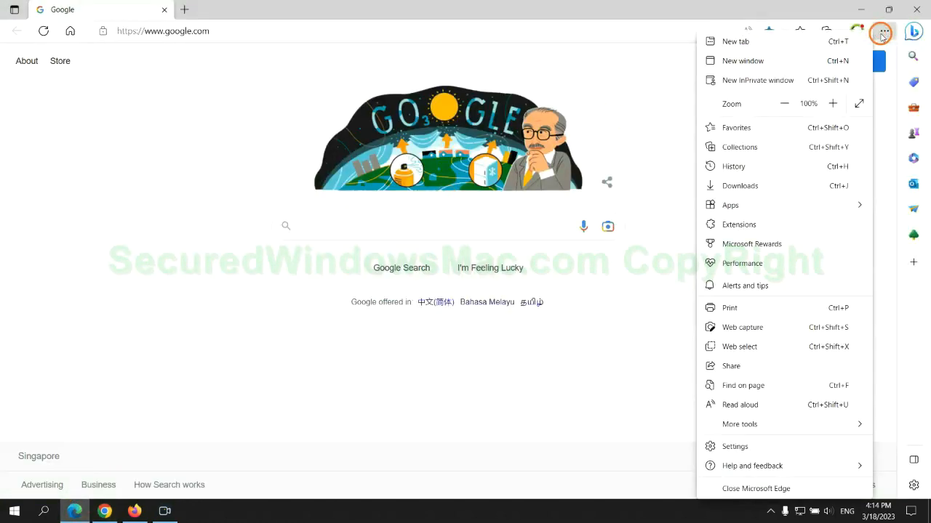
{"action": "left_click", "coordinate": [735, 445]}
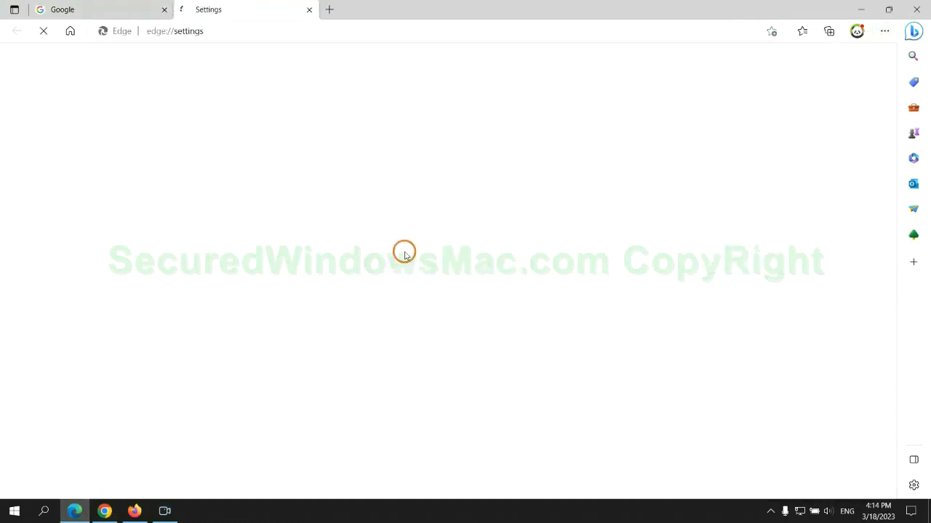
{"action": "left_click", "coordinate": [102, 145]}
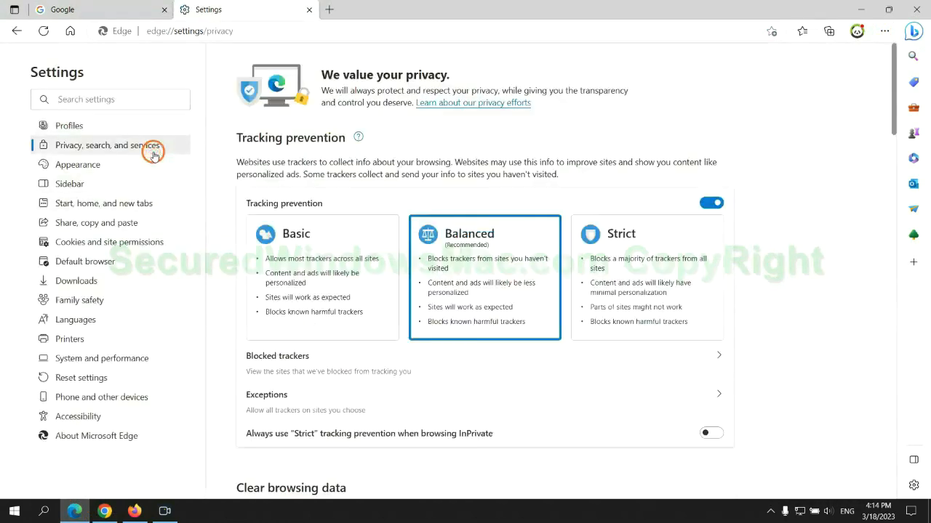
{"action": "scroll", "scroll_direction": "down", "scroll_amount": 3}
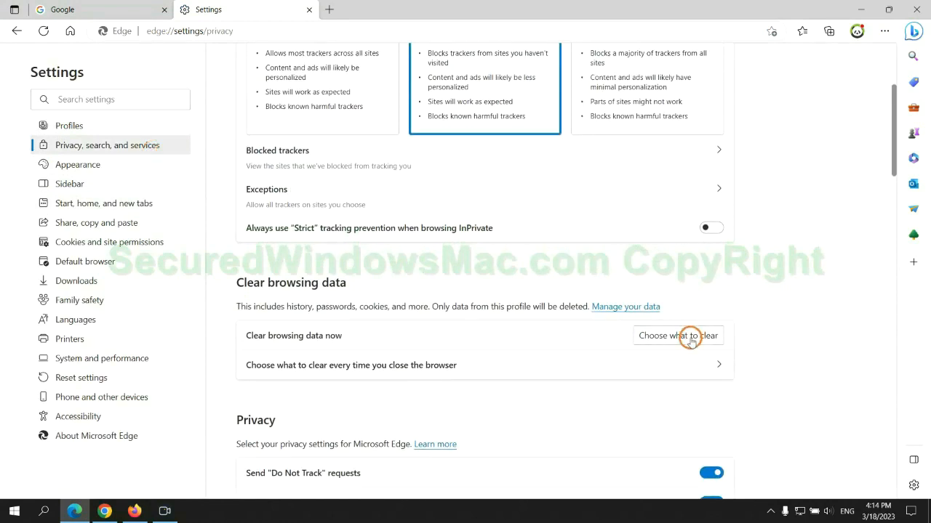
{"action": "left_click", "coordinate": [678, 335]}
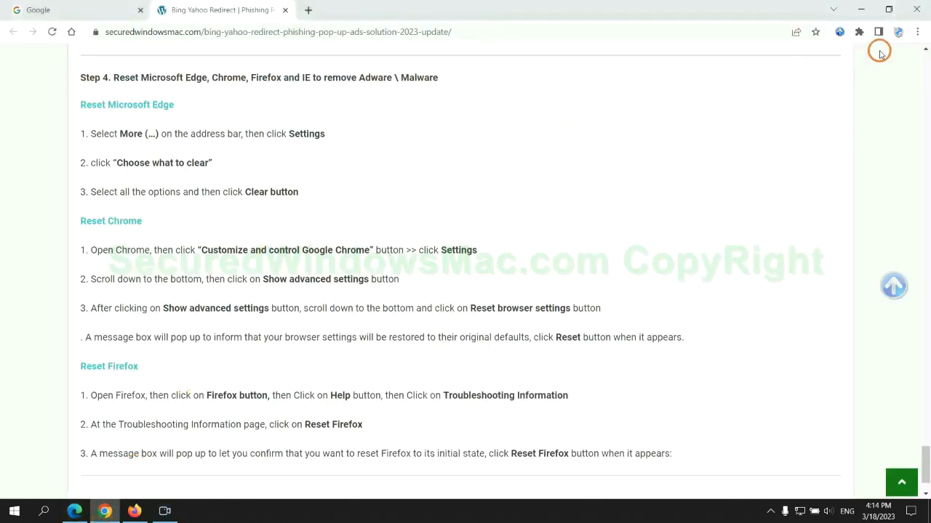
Search Chrome settings for 'reset' and choose Restore settings to their original defaults.
{"action": "left_click", "coordinate": [916, 32]}
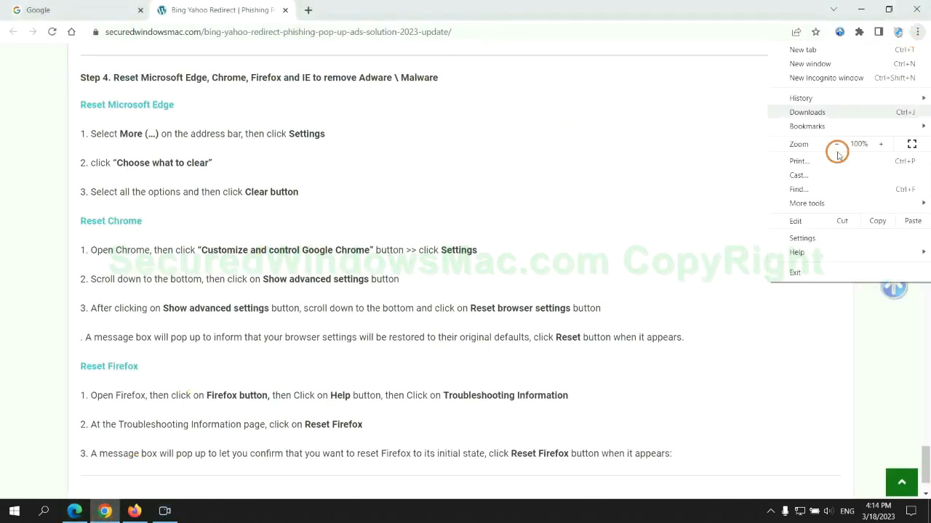
{"action": "left_click", "coordinate": [803, 239]}
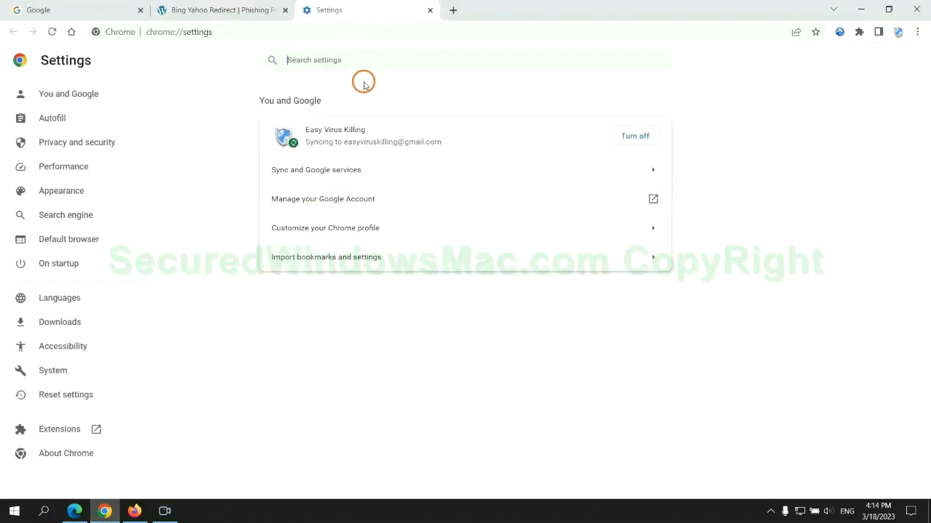
{"action": "type", "text": "reset"}
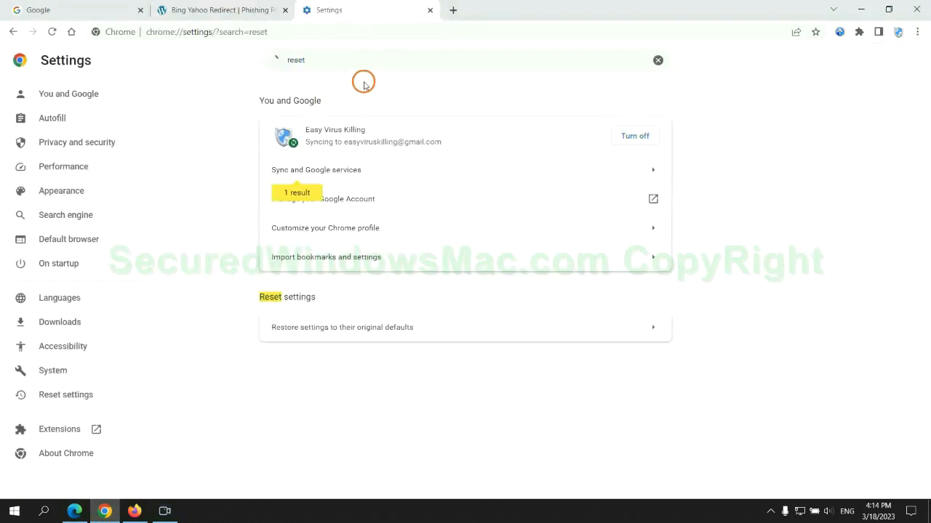
{"action": "left_click", "coordinate": [342, 327]}
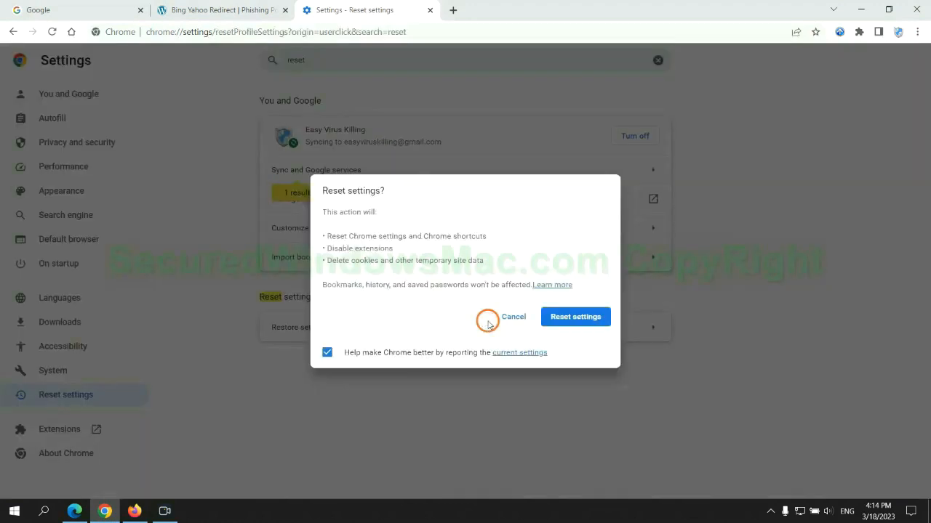
{"action": "mouse_move", "coordinate": [122, 496]}
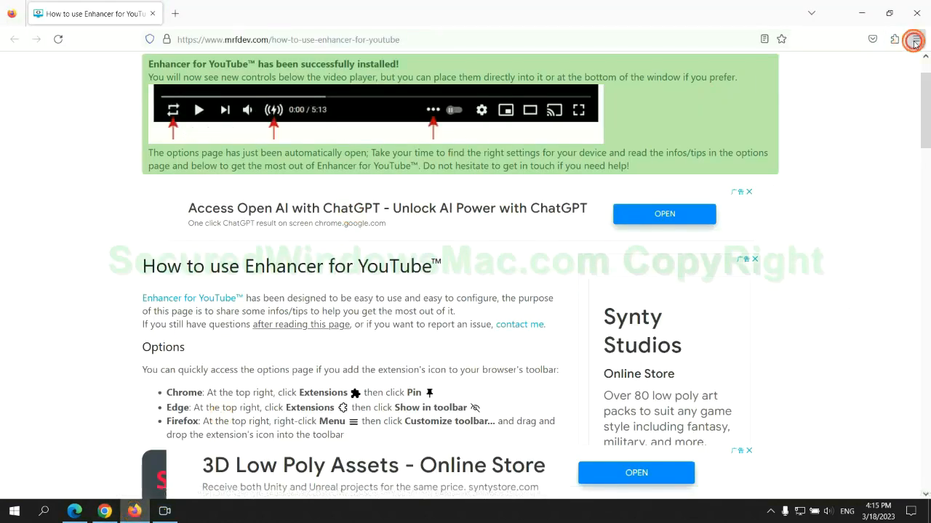
Refresh Firefox to its default state from the Help troubleshooting information page.
{"action": "left_click", "coordinate": [916, 40]}
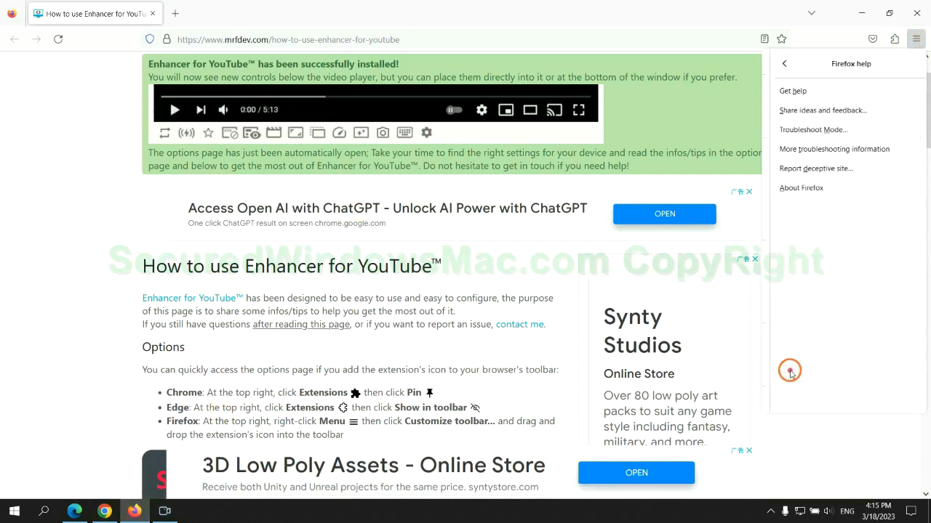
{"action": "left_click", "coordinate": [834, 148]}
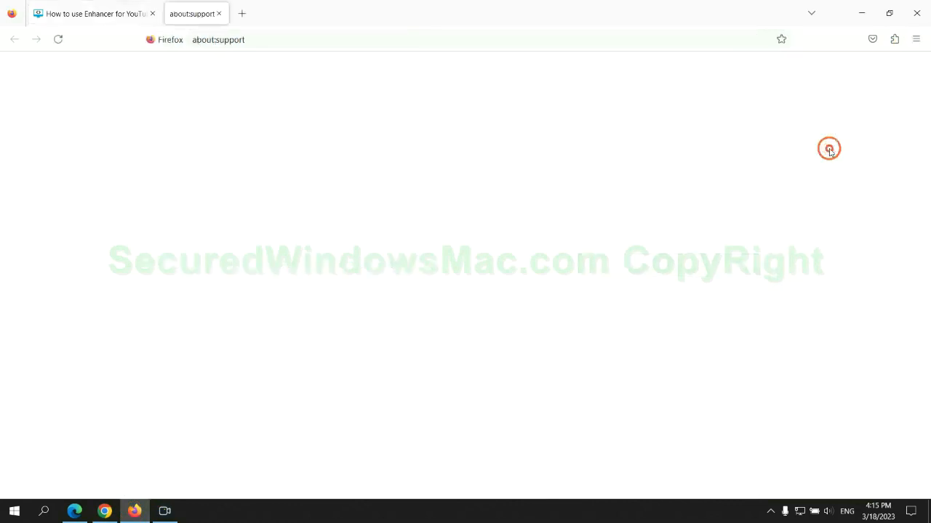
{"action": "left_click", "coordinate": [669, 140]}
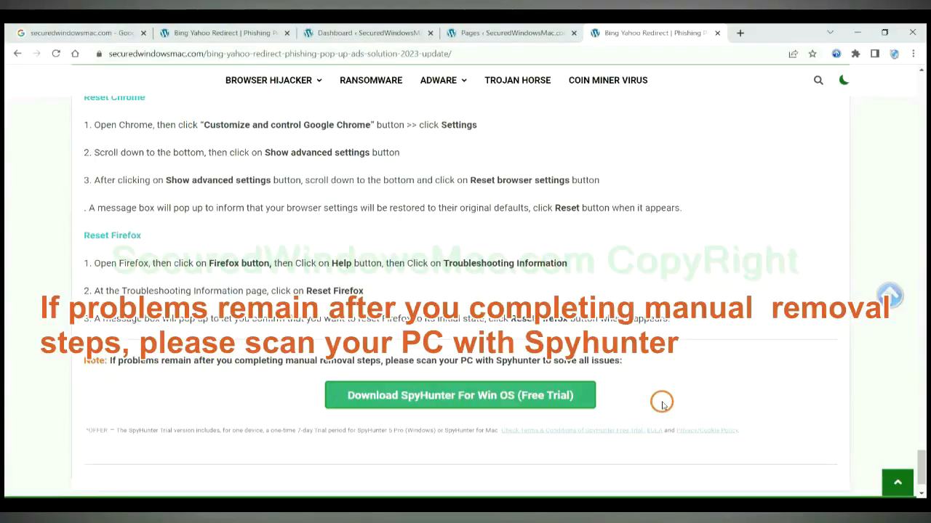
{"action": "mouse_move", "coordinate": [122, 364]}
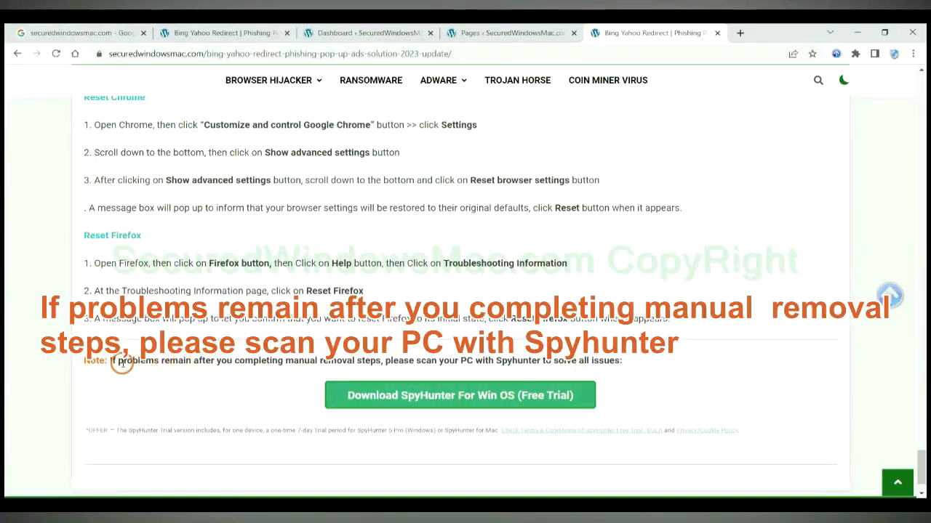
Highlight the guide's closing note advising a SpyHunter scan if problems persist.
{"action": "left_click_drag", "start_coordinate": [109, 361], "coordinate": [215, 361]}
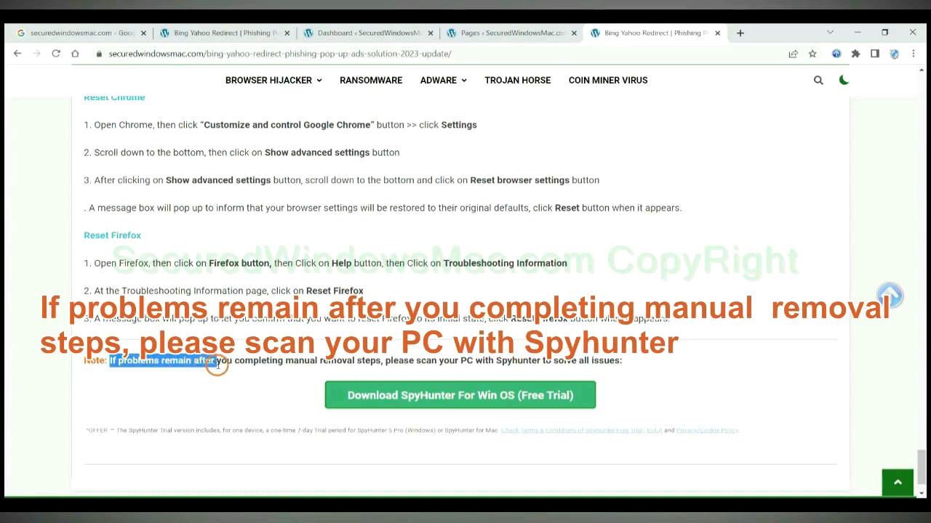